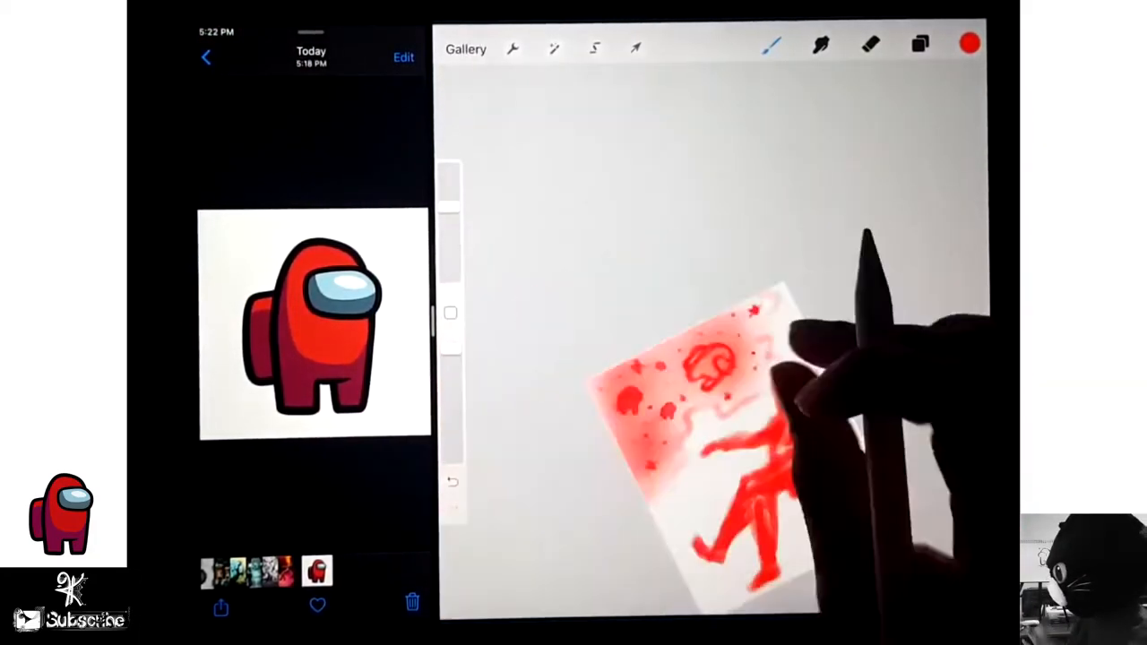
# Step: Ink a floating astronaut, stars and 'has been Ejected' lettering in black on a new layer
pyautogui.click(921, 44)
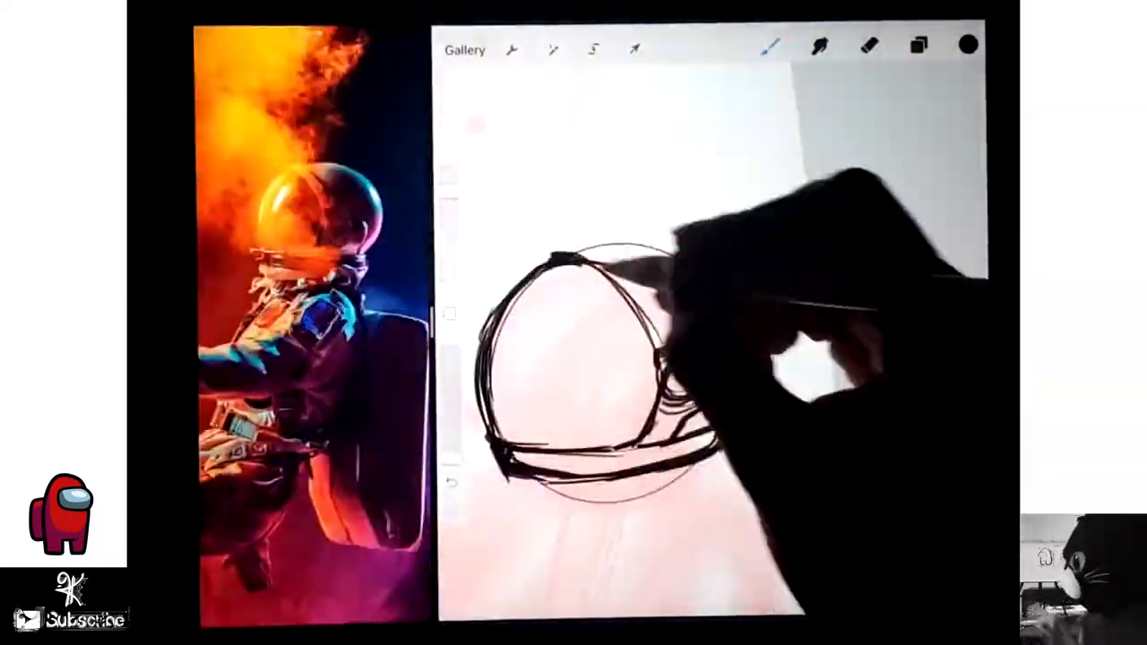
pyautogui.click(634, 49)
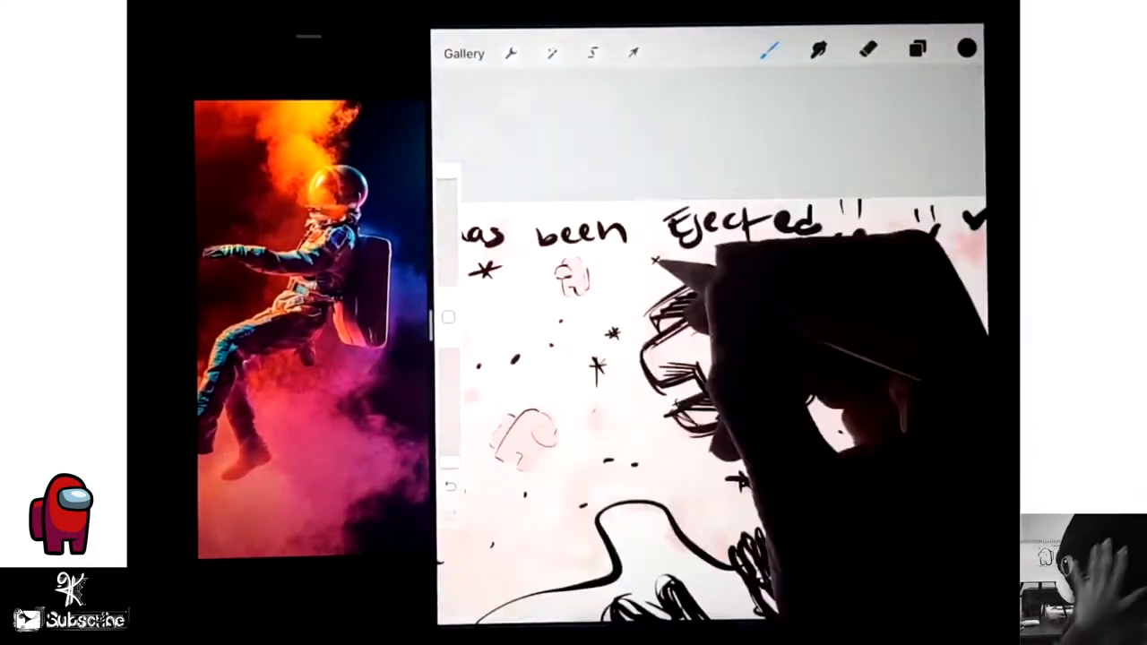
pyautogui.click(592, 52)
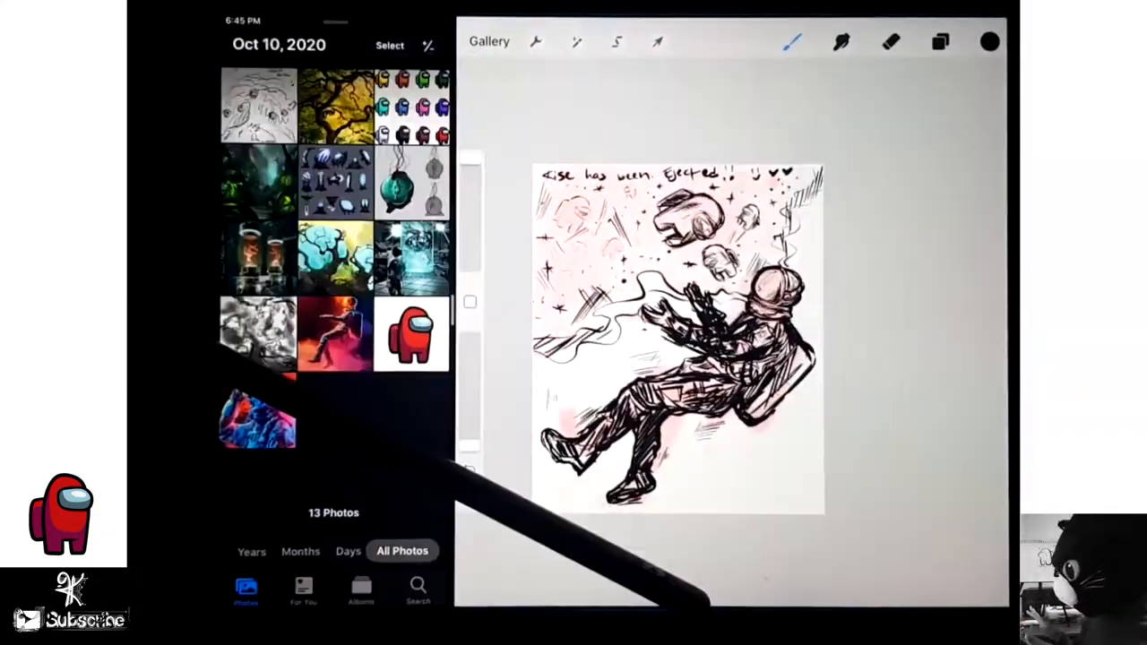
# Step: Trace the helmet and torso in bold ink outlines with dense crosshatched shading
pyautogui.click(940, 41)
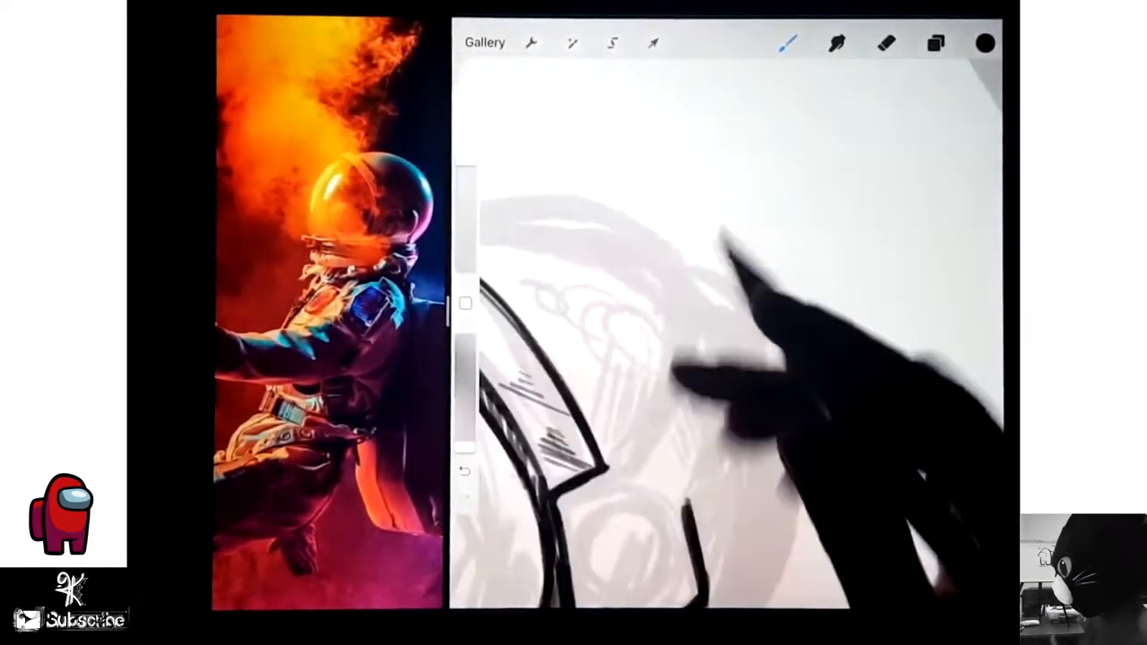
pyautogui.click(652, 43)
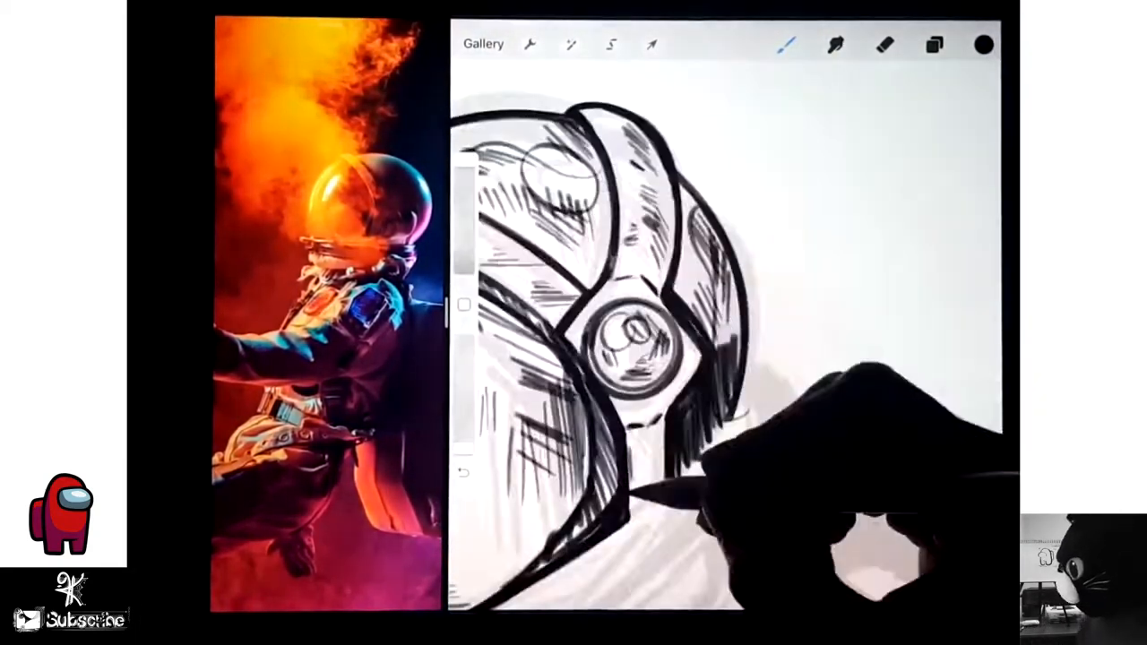
pyautogui.click(652, 43)
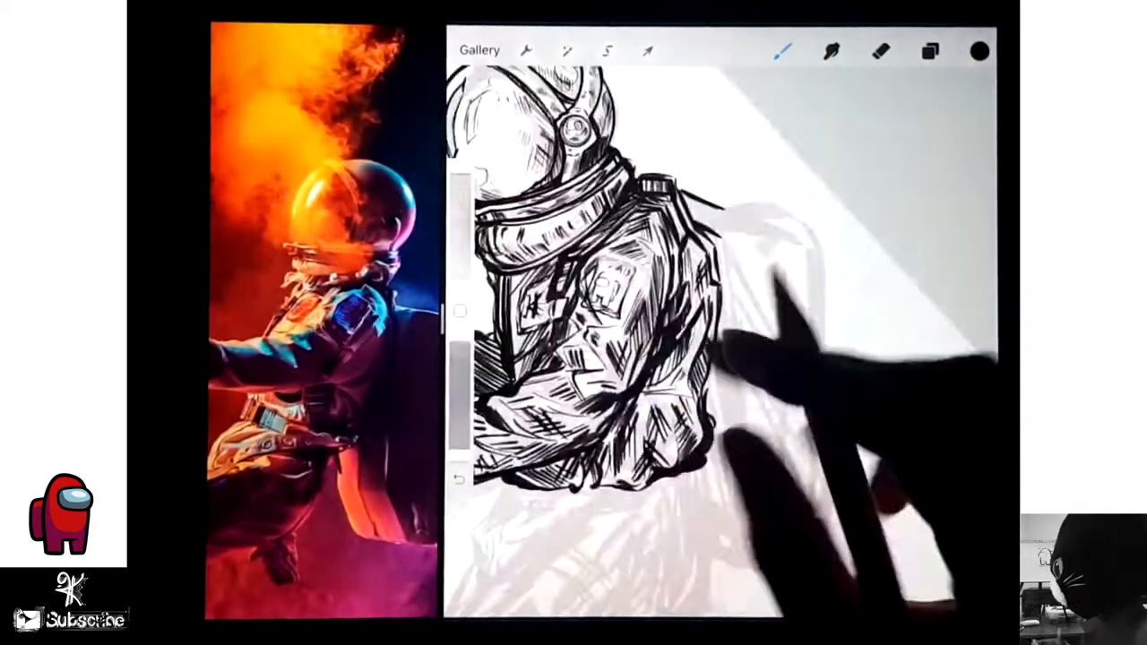
# Step: Crosshatch the legs and boots and paint a black space backdrop behind white crewmates
pyautogui.click(648, 51)
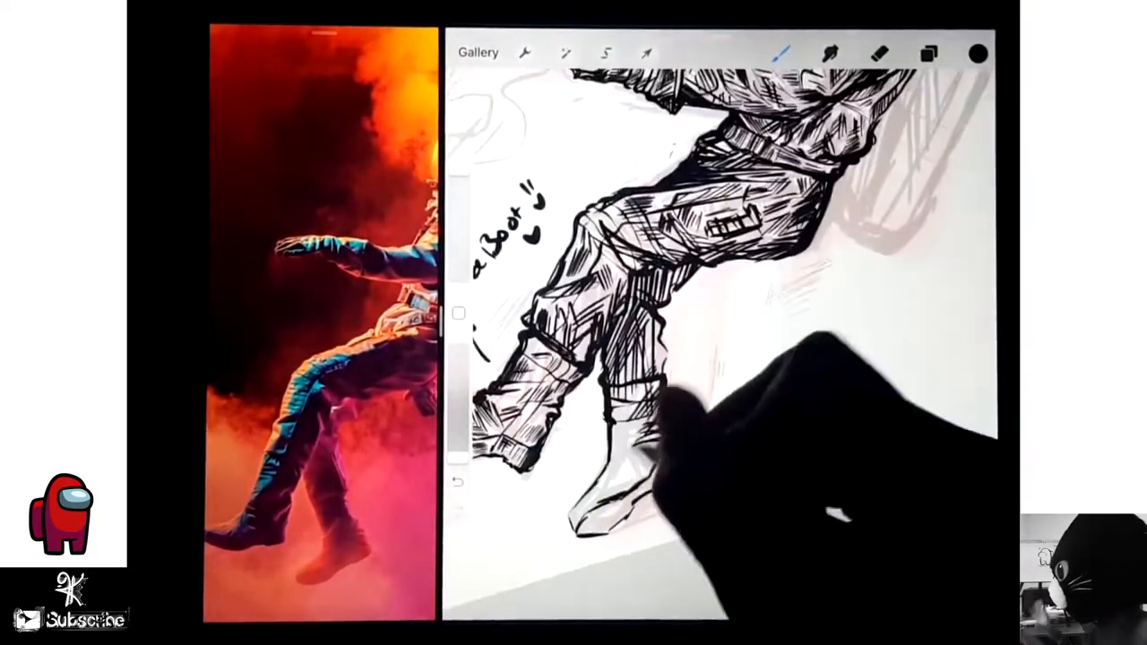
pyautogui.click(647, 53)
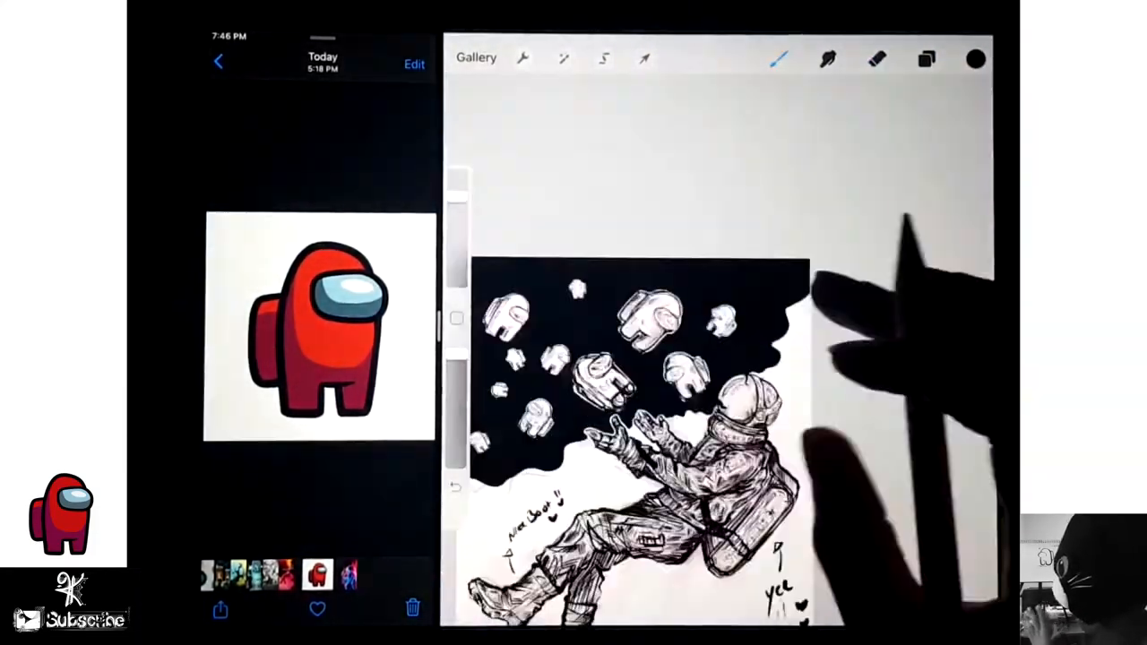
# Step: Wash grey shading over the crewmates and add white outlines around them
pyautogui.click(926, 58)
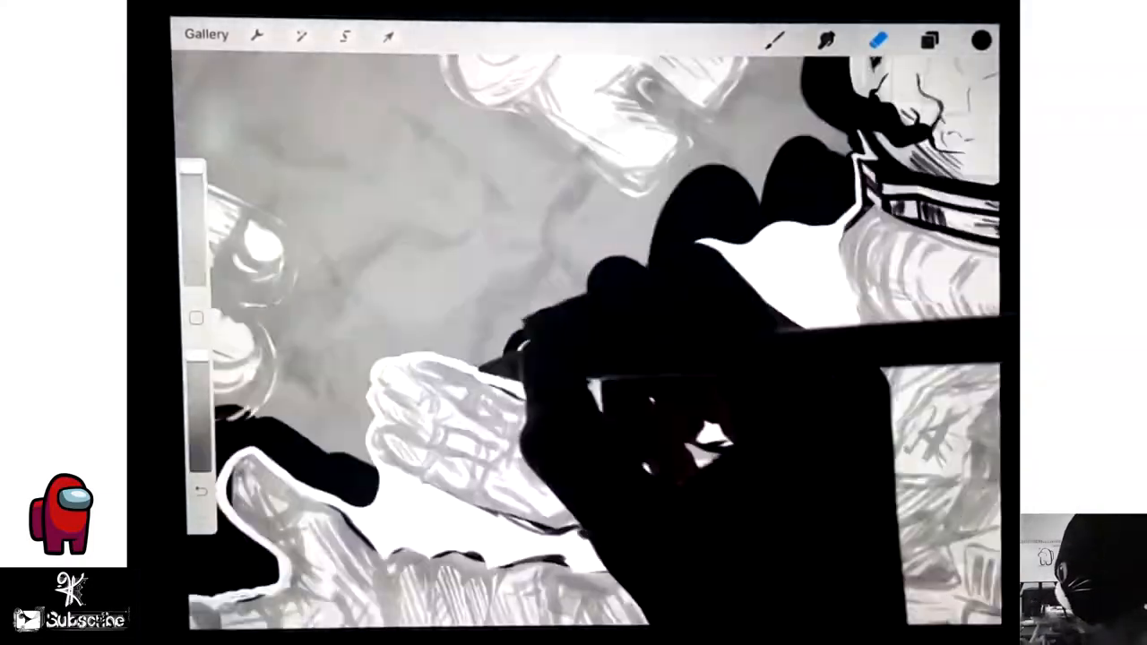
# Step: Insert a texture photo from All Photos and set the colour to #050505
pyautogui.click(930, 39)
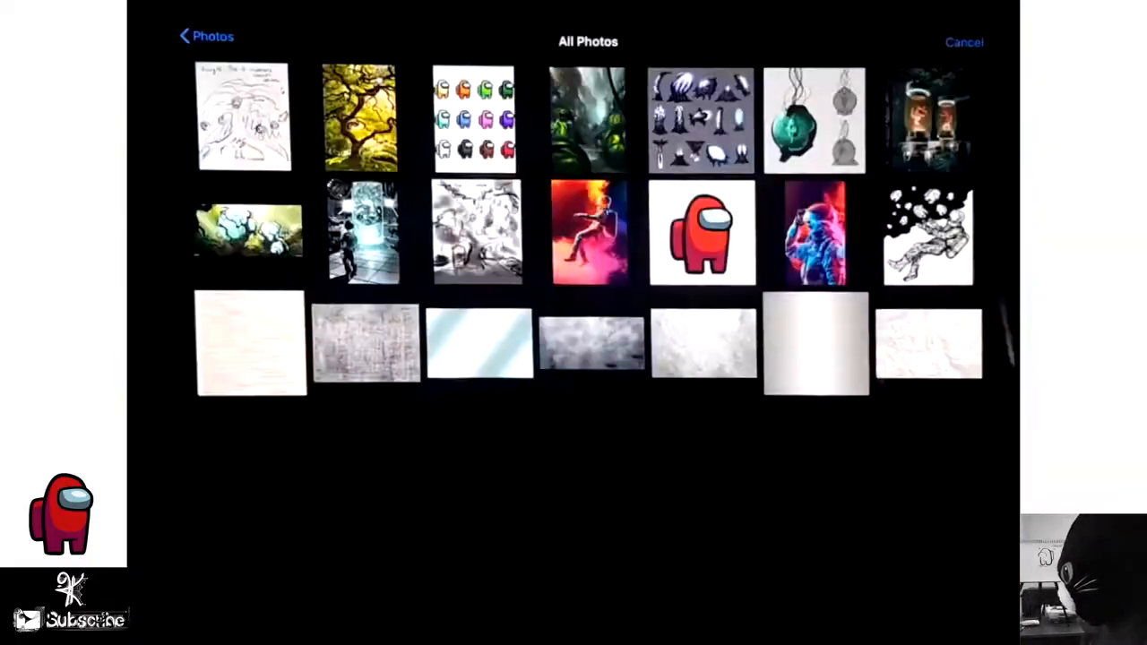
pyautogui.click(928, 235)
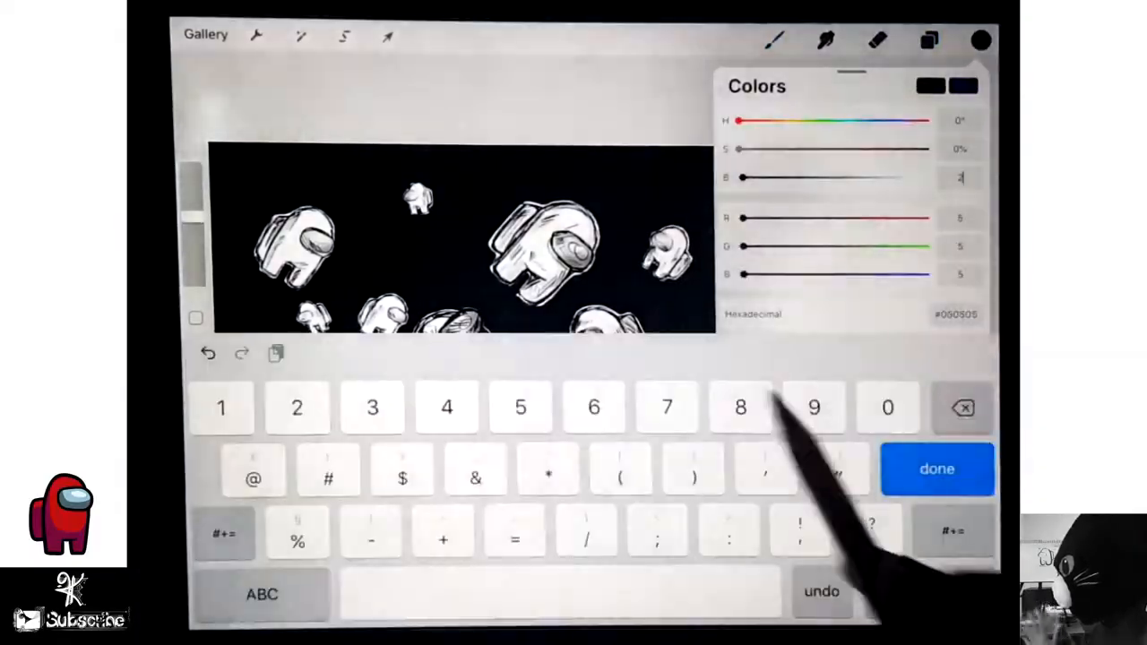
pyautogui.click(937, 468)
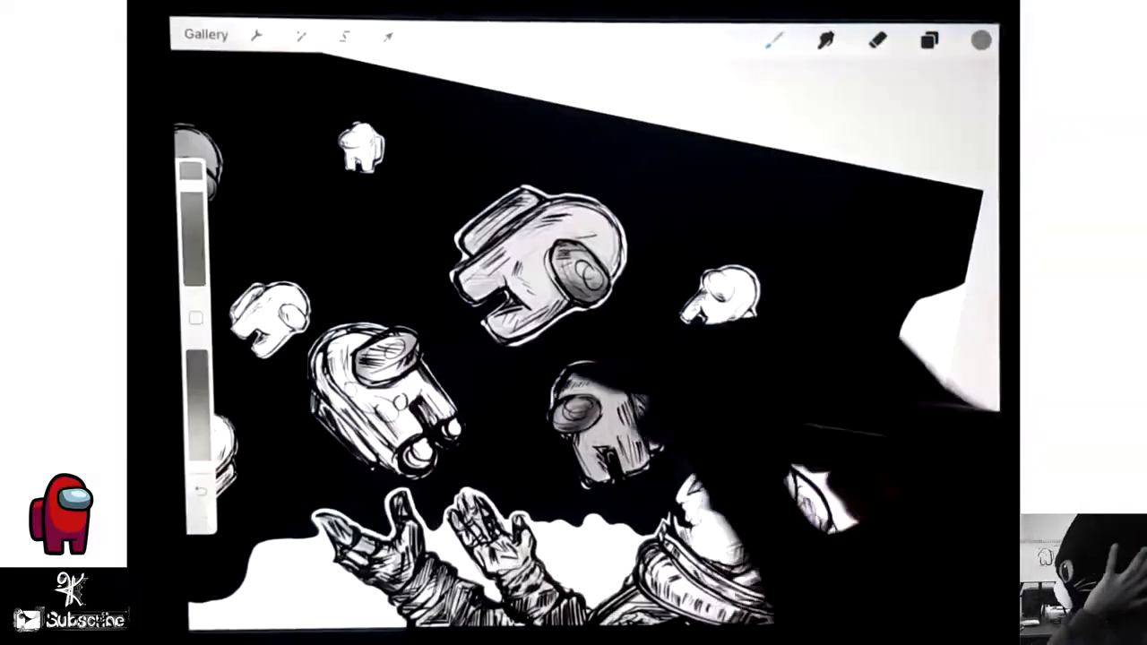
# Step: Transform and erase the texture for grainy suit shading, and ink cracks across the helmet visor
pyautogui.click(387, 36)
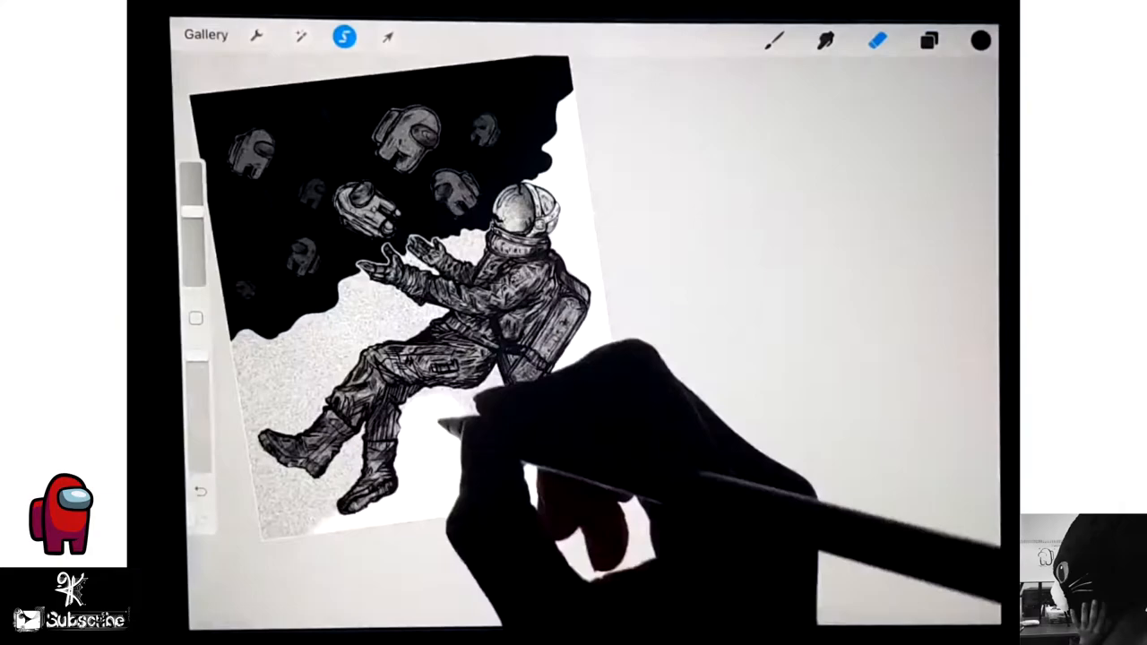
pyautogui.click(929, 40)
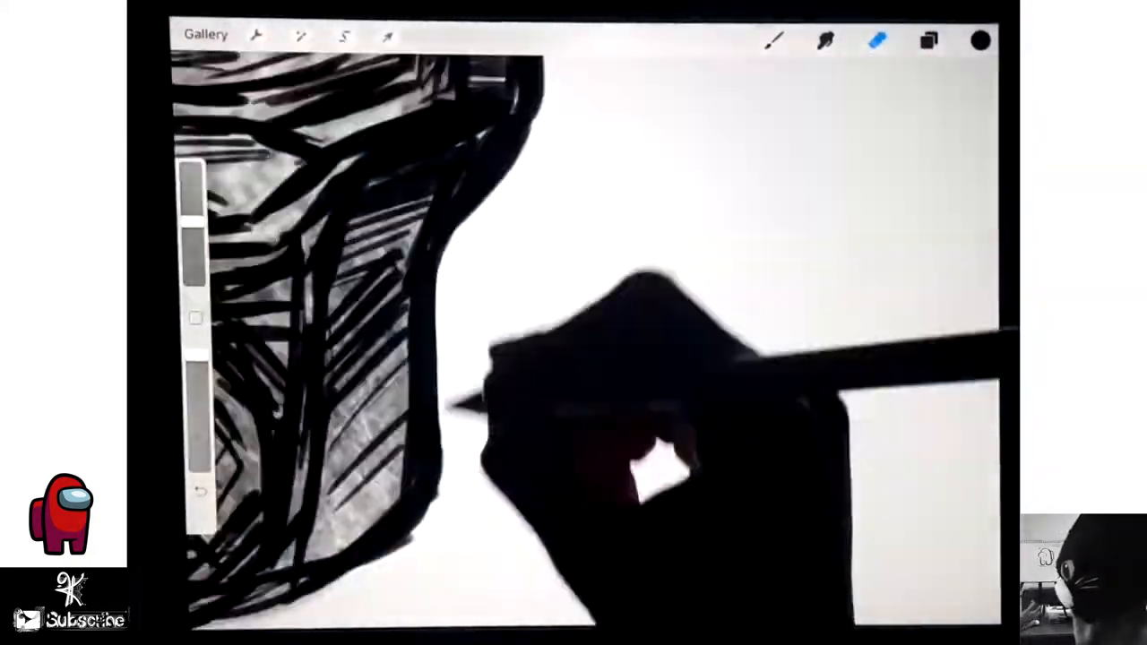
pyautogui.click(929, 40)
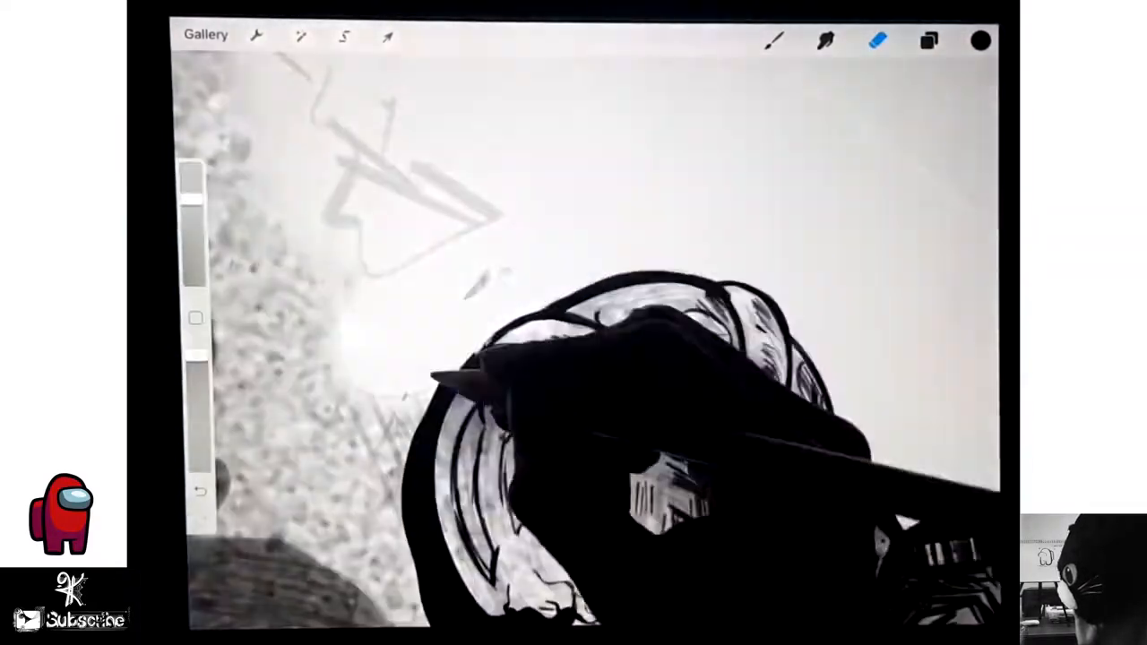
pyautogui.click(344, 36)
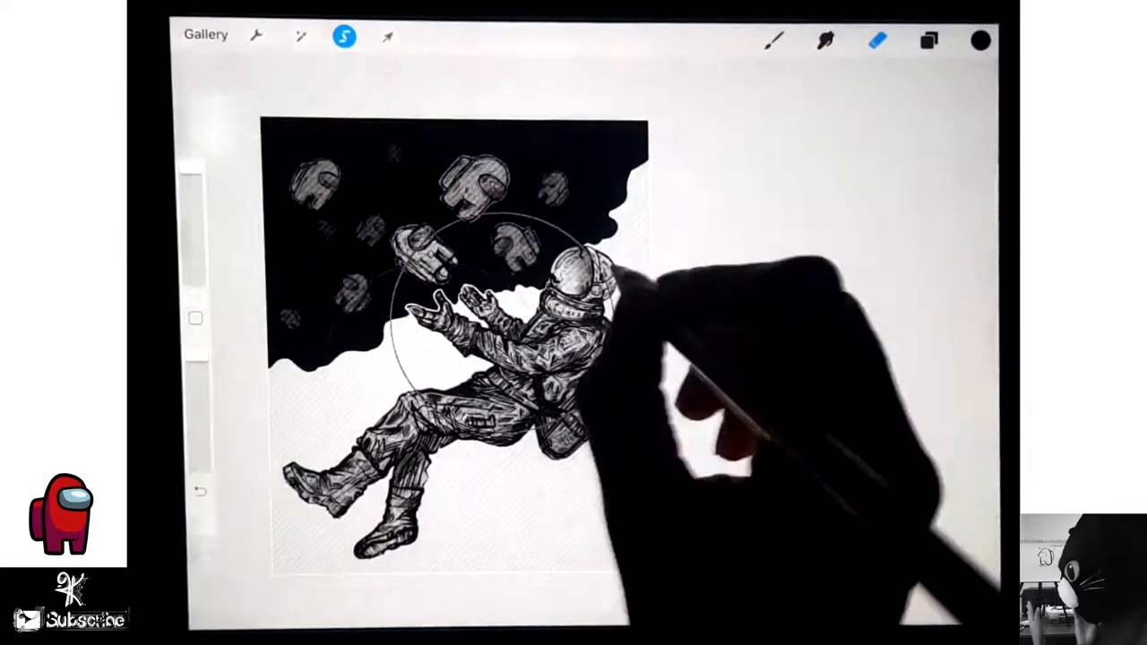
pyautogui.click(929, 40)
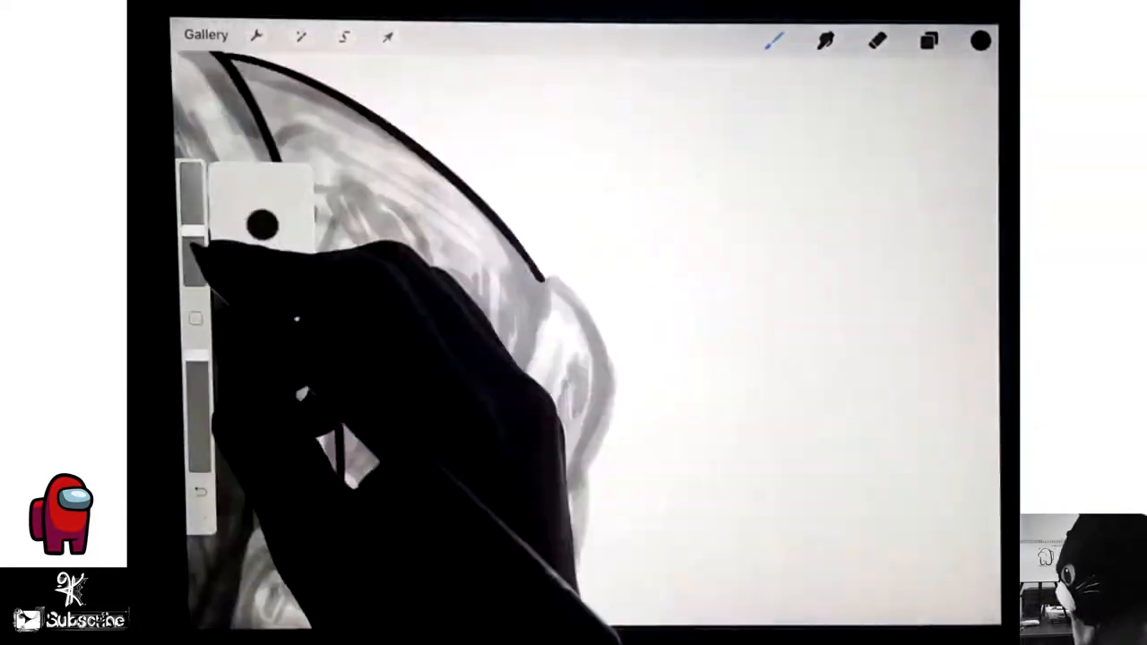
pyautogui.click(929, 40)
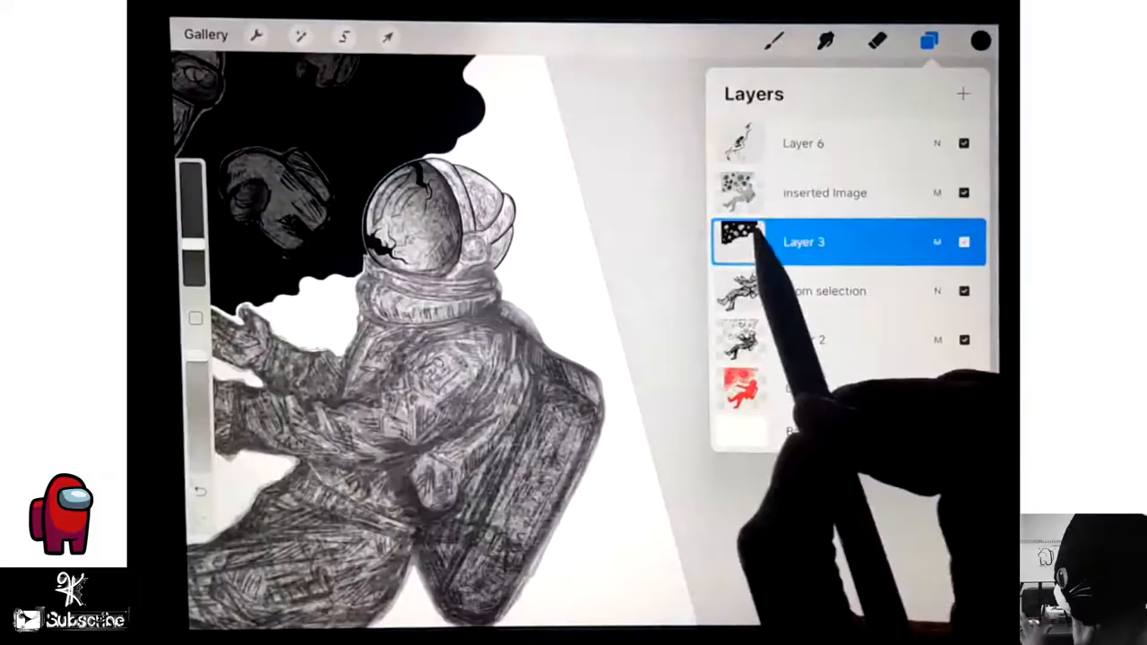